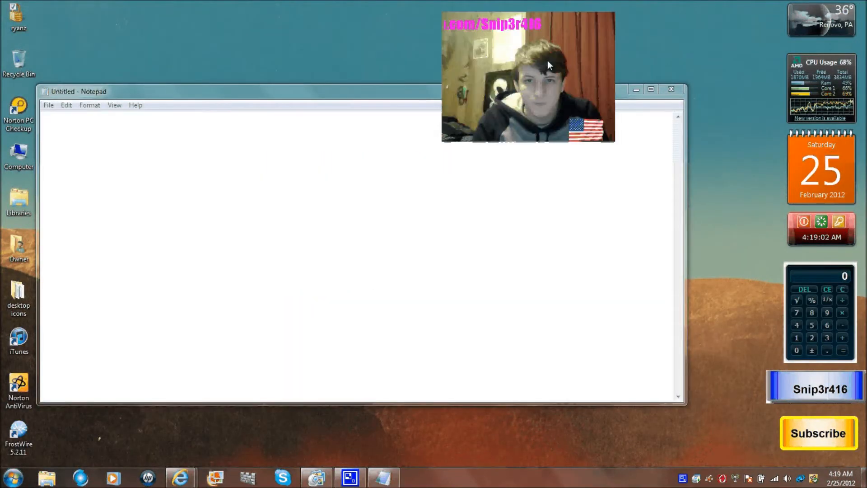
- Close Notepad and launch Modio and WillowTree# 2.2.1 from the moding folder
{"action": "type", "text": "mo"}
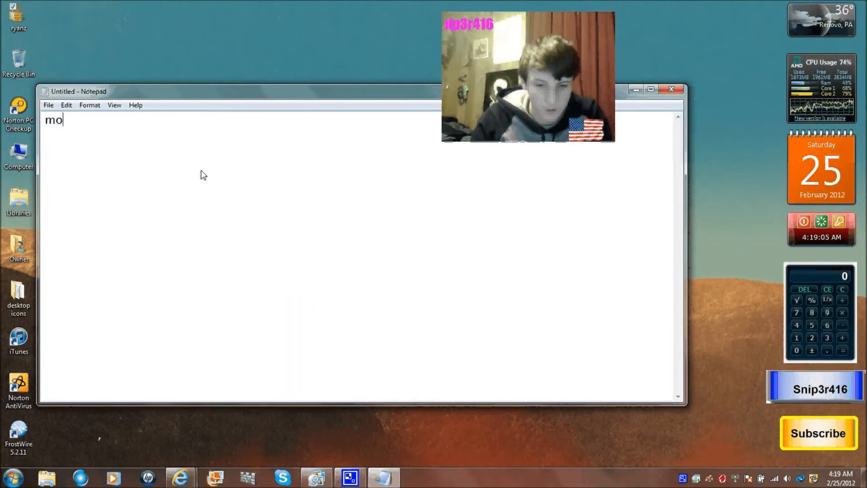
{"action": "type", "text": "dio"}
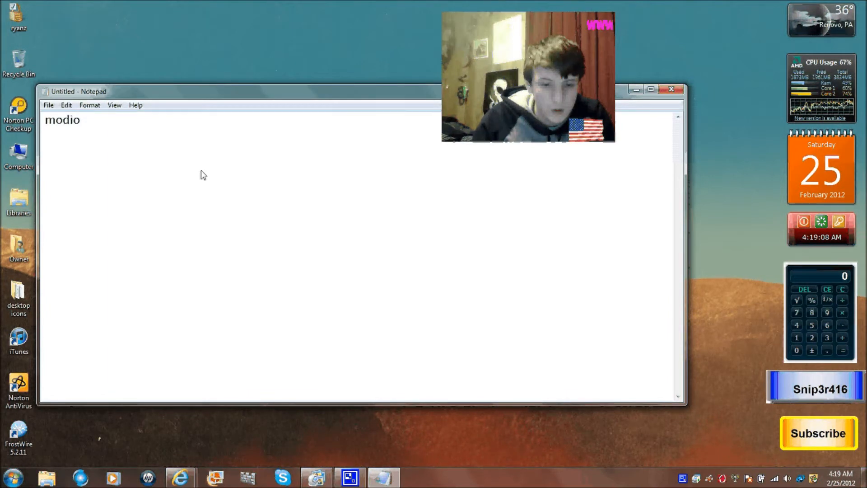
{"action": "type", "text": "will"}
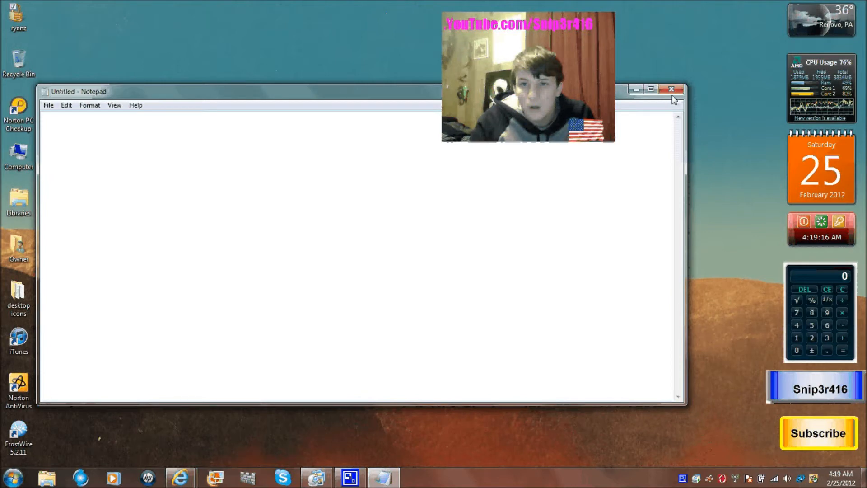
{"action": "left_click", "coordinate": [671, 89]}
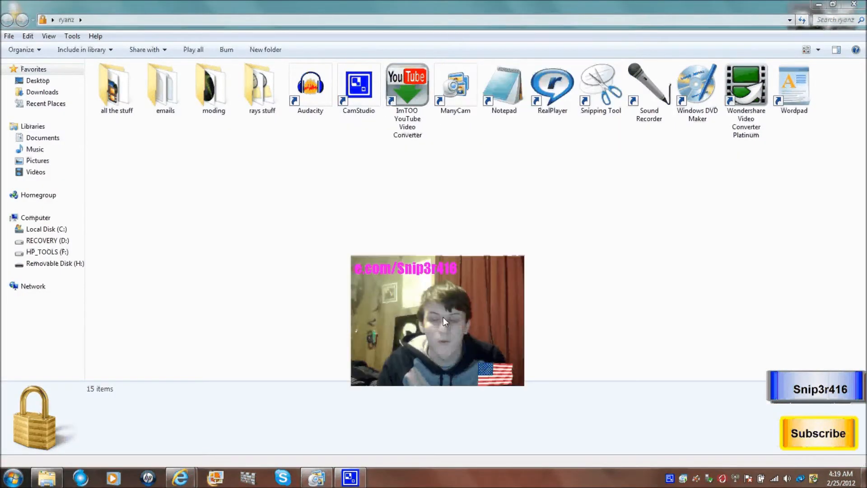
{"action": "double_click", "coordinate": [213, 84]}
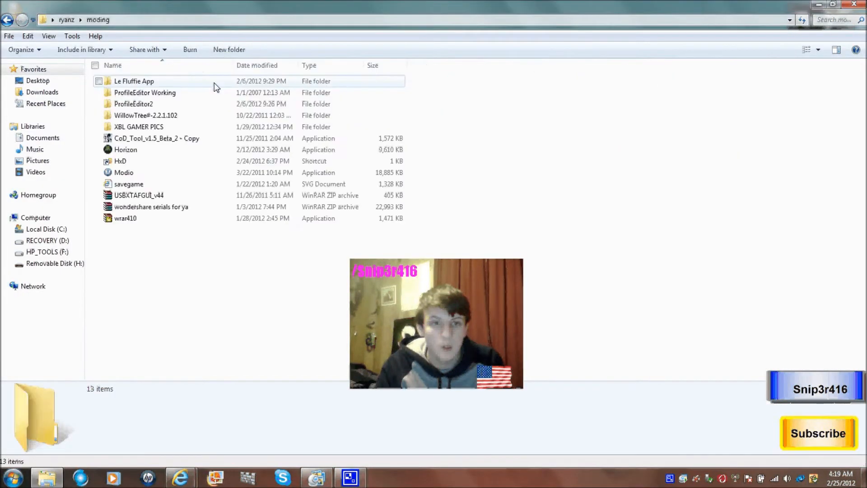
{"action": "left_click", "coordinate": [157, 138]}
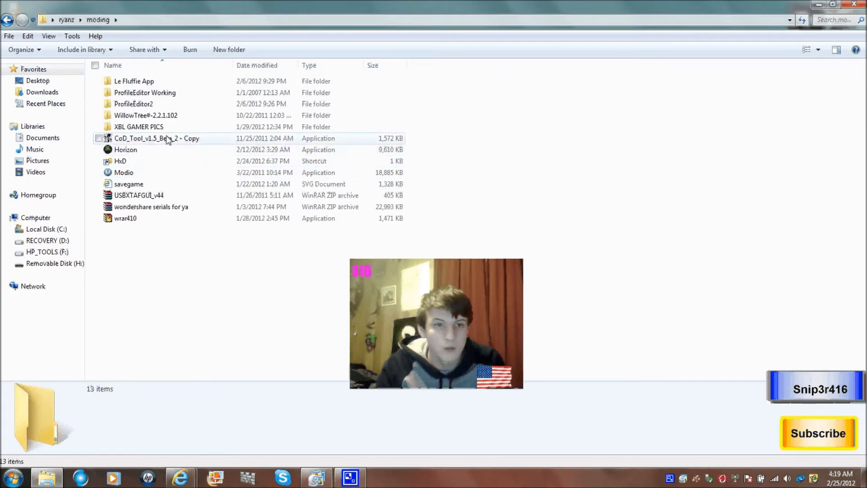
{"action": "left_click", "coordinate": [124, 172]}
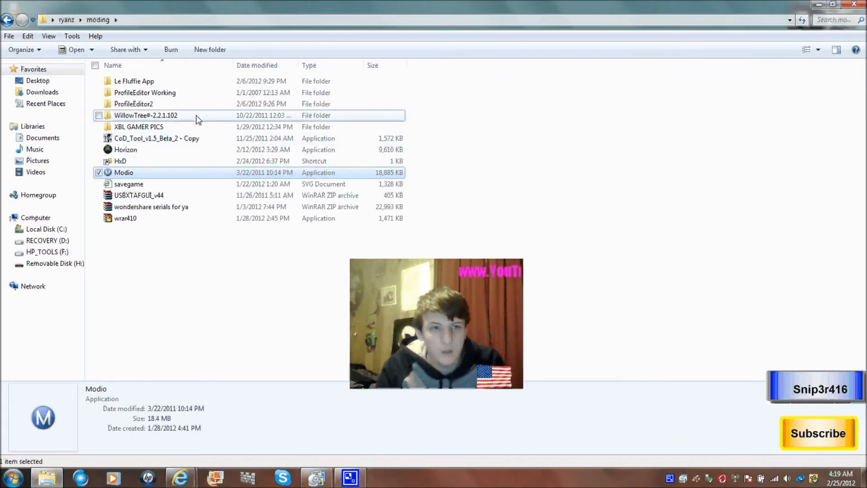
{"action": "double_click", "coordinate": [133, 104]}
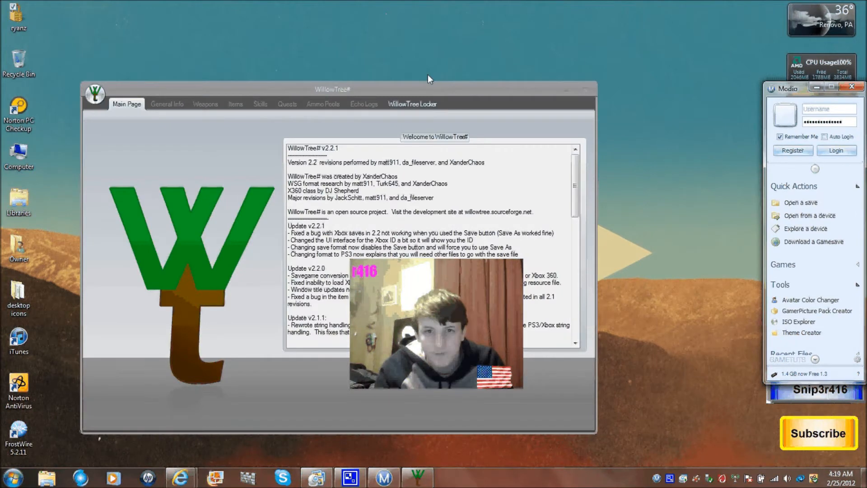
- Show WillowTree#'s weapon locker and open Modio's Xbox 360 Device Explorer
{"action": "left_click", "coordinate": [411, 104]}
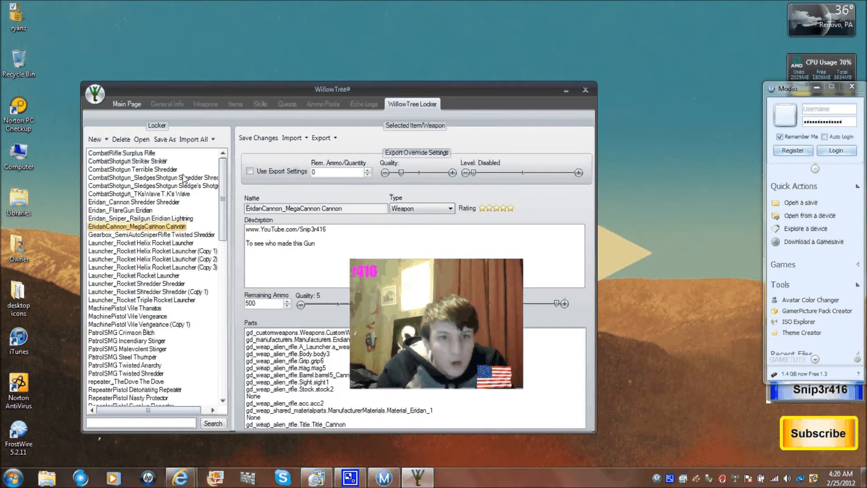
{"action": "left_click", "coordinate": [122, 153]}
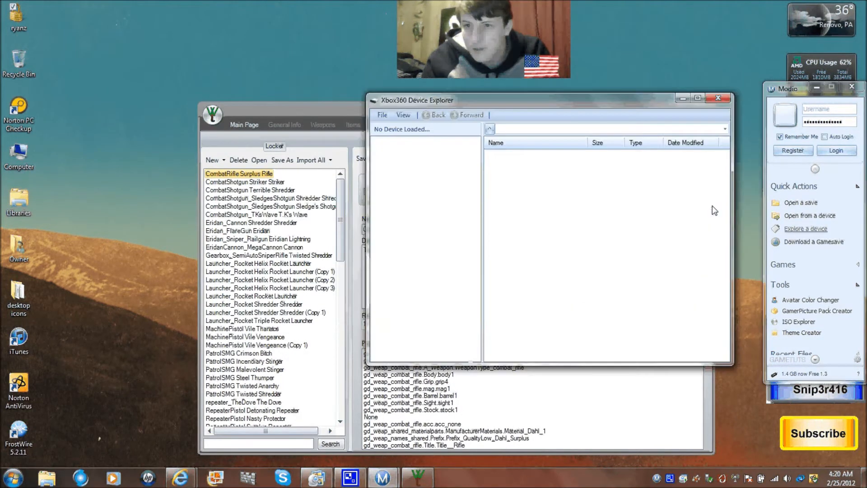
- Load the Xbox drive and browse the profile folder into the Borderlands save folder
{"action": "left_click", "coordinate": [381, 115]}
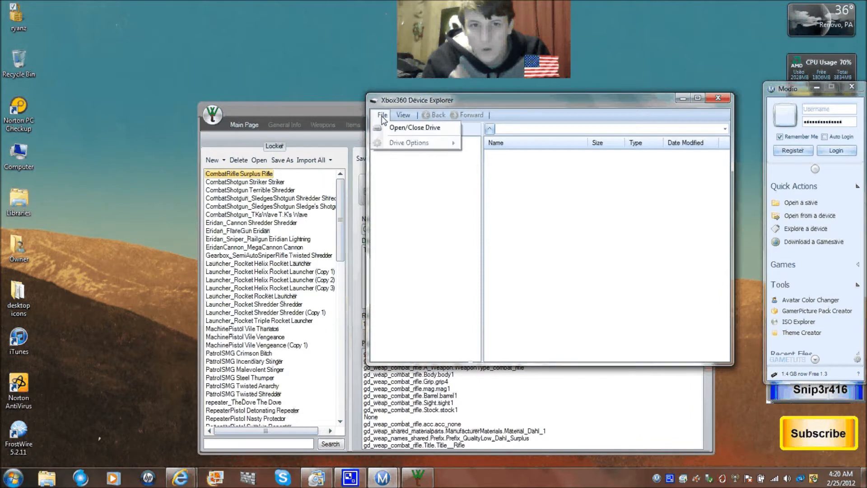
{"action": "left_click", "coordinate": [414, 127]}
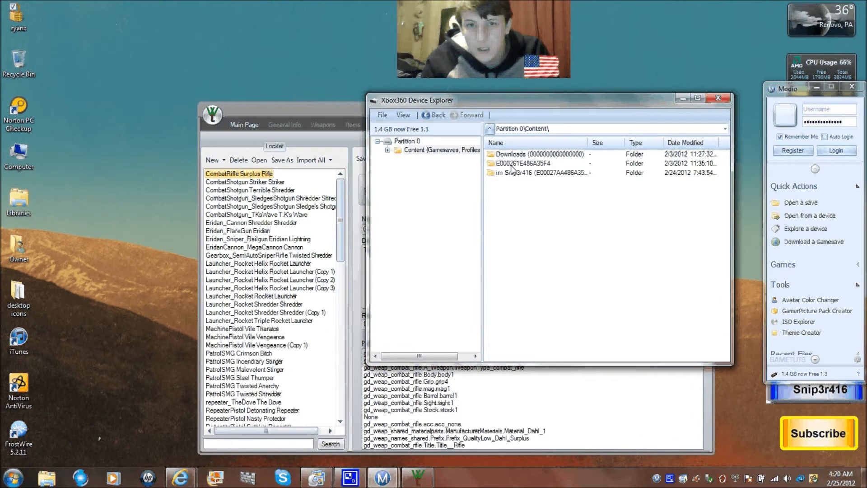
{"action": "double_click", "coordinate": [520, 162]}
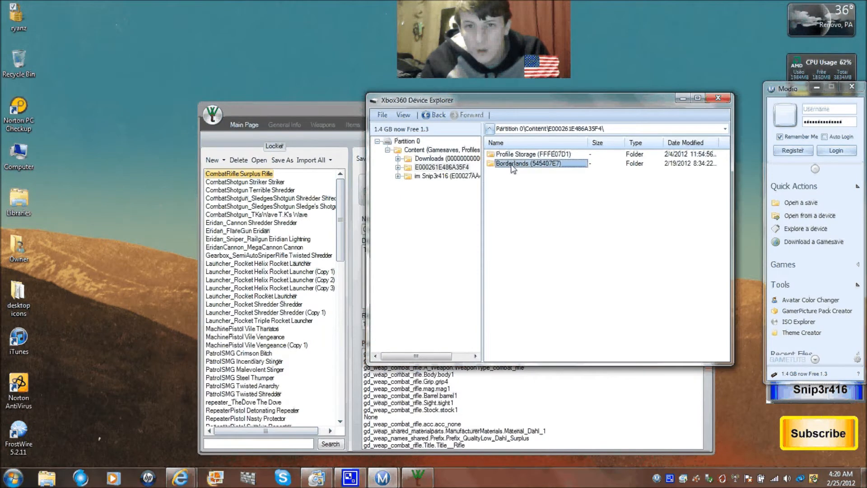
{"action": "double_click", "coordinate": [518, 163]}
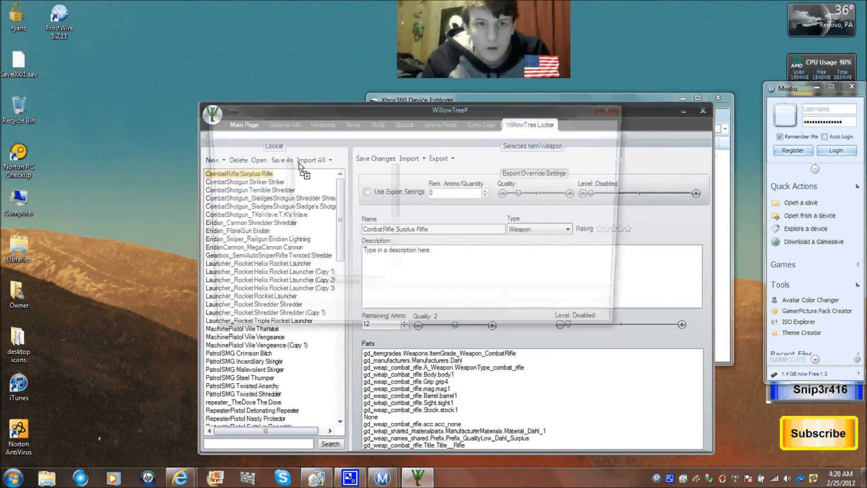
- Open Save0001.sav in WillowTree#, dismiss the experience warning, and return to the Main Page
{"action": "left_click", "coordinate": [258, 159]}
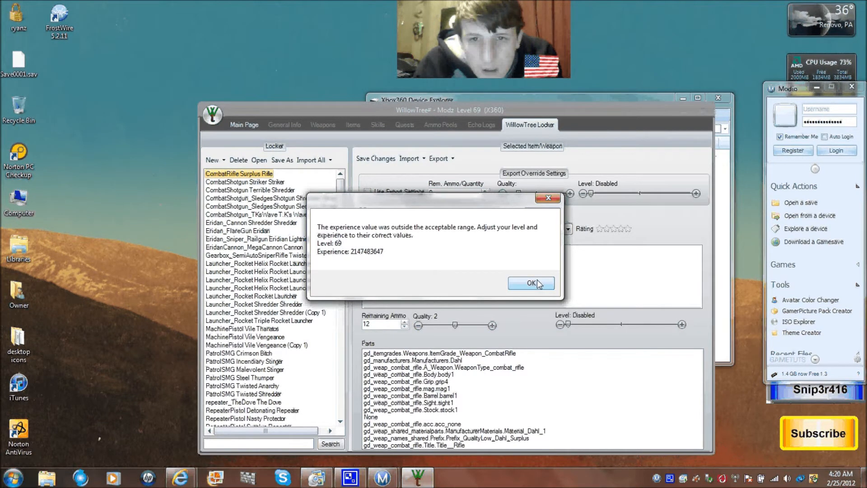
{"action": "left_click", "coordinate": [530, 283]}
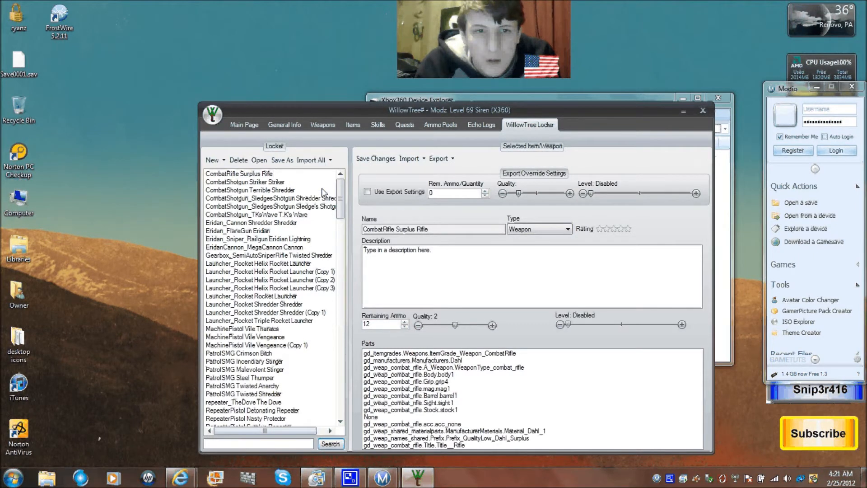
{"action": "scroll", "scroll_direction": "down", "scroll_amount": 3}
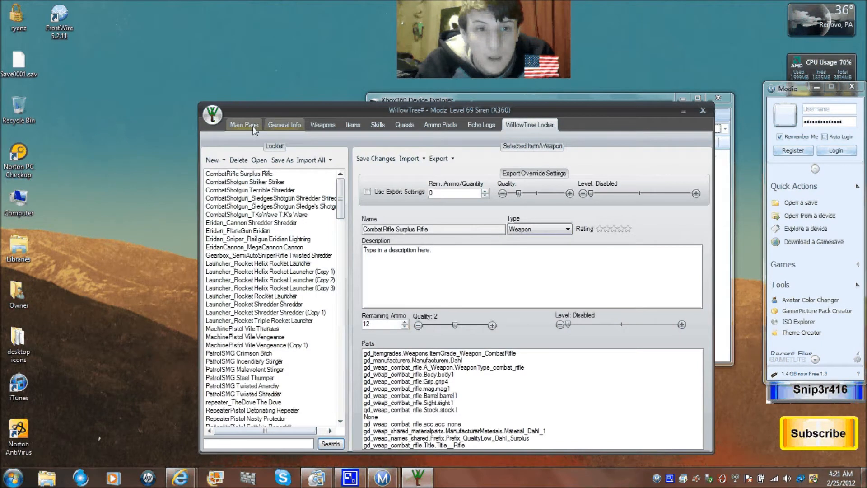
{"action": "left_click", "coordinate": [243, 124]}
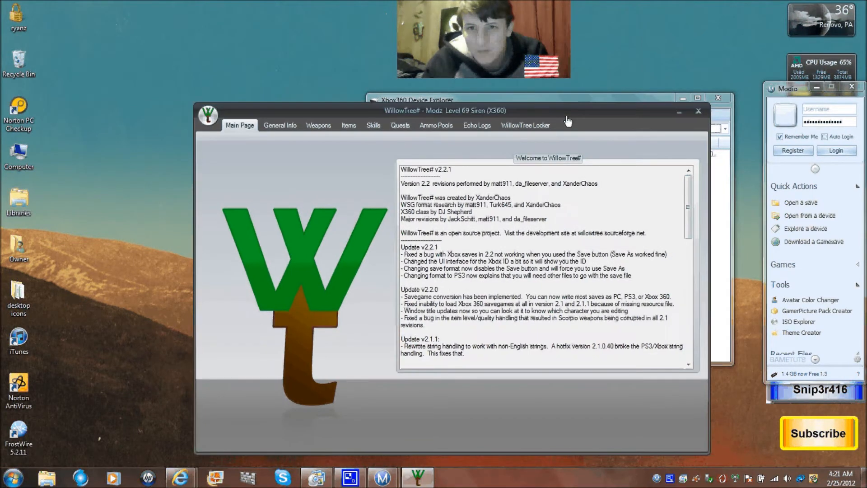
- Delete Save0001.sav from the Xbox drive without choosing a profile
{"action": "right_click", "coordinate": [514, 154]}
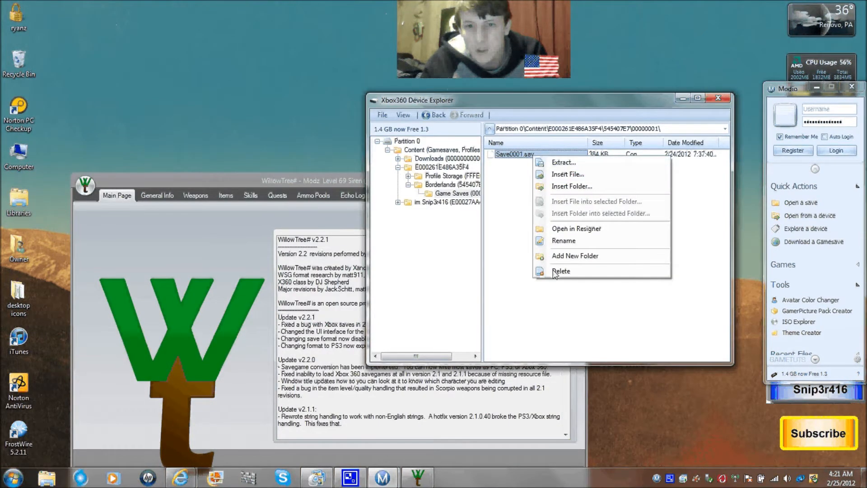
{"action": "left_click", "coordinate": [560, 271]}
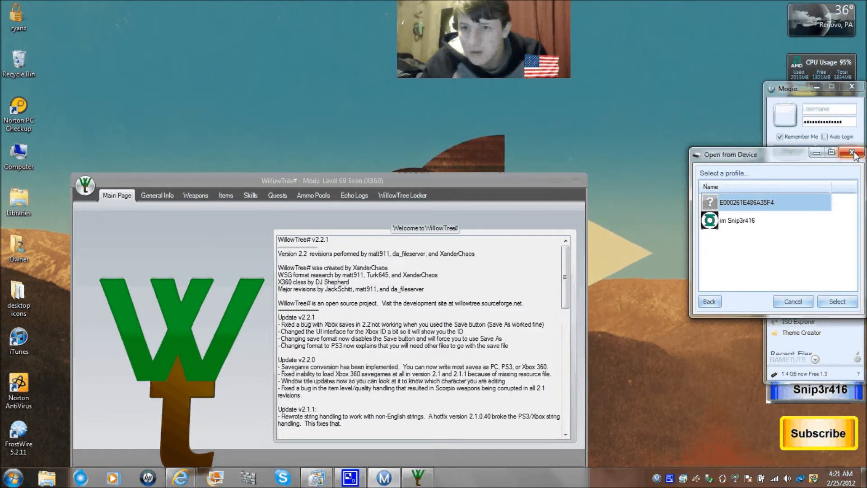
{"action": "left_click", "coordinate": [856, 155]}
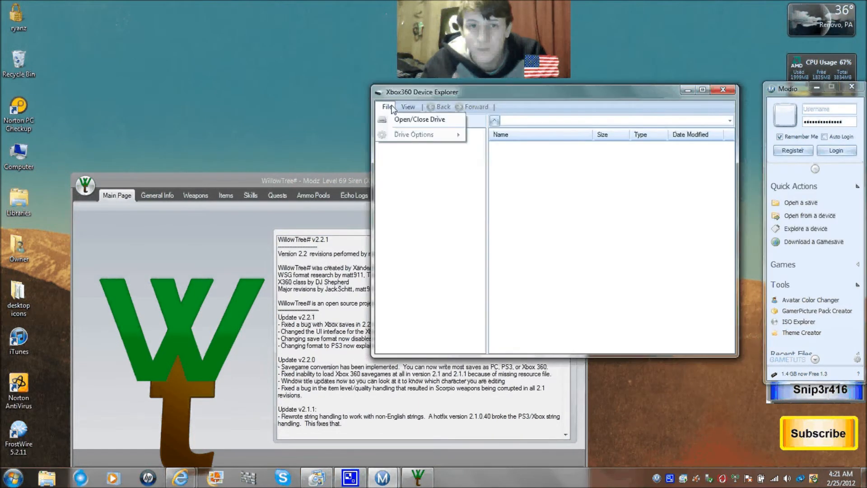
- Reload the drive, delete the E000261E486A35F4 profile folder, and open the Profile Set Manager
{"action": "left_click", "coordinate": [419, 120]}
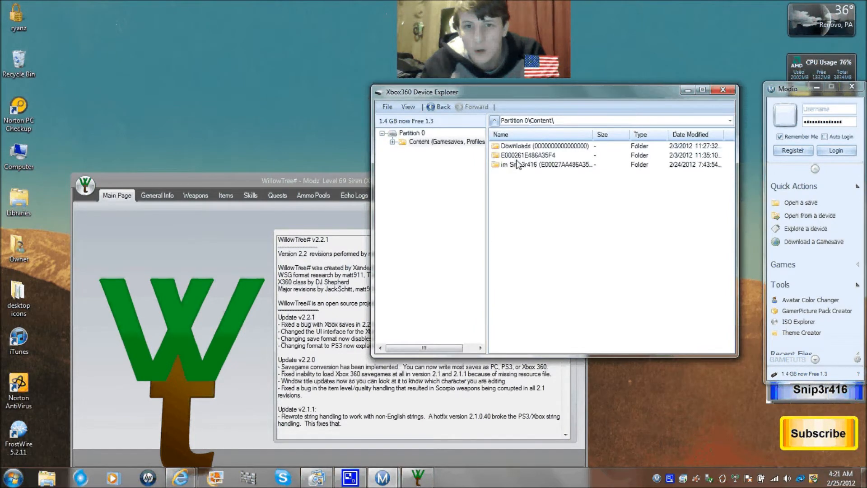
{"action": "right_click", "coordinate": [525, 155]}
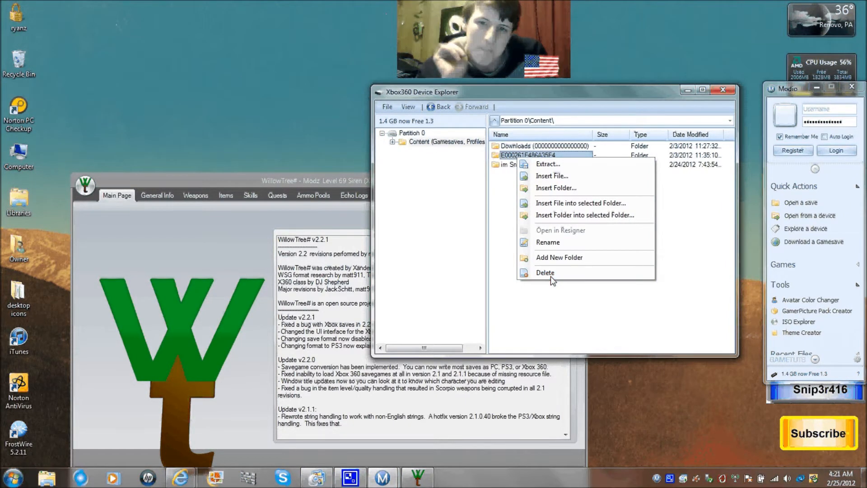
{"action": "left_click", "coordinate": [437, 278]}
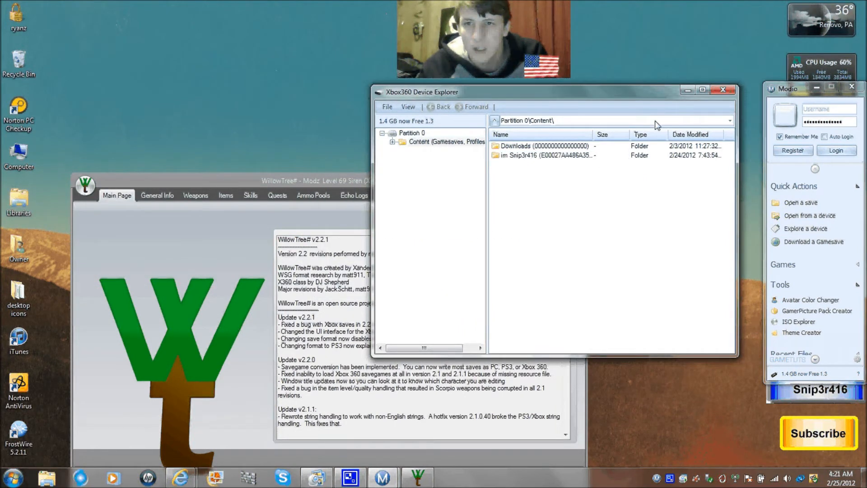
{"action": "left_click", "coordinate": [722, 89]}
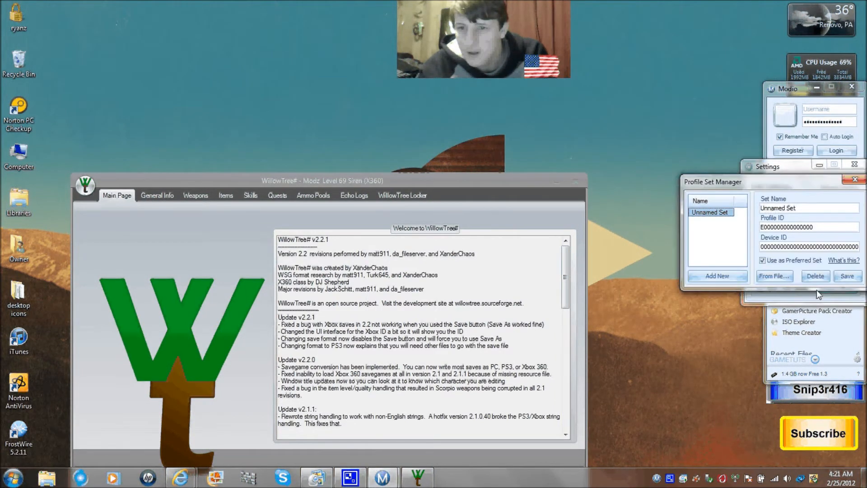
- Set the Profile Set Manager to take the profile set from the device
{"action": "left_click", "coordinate": [773, 276]}
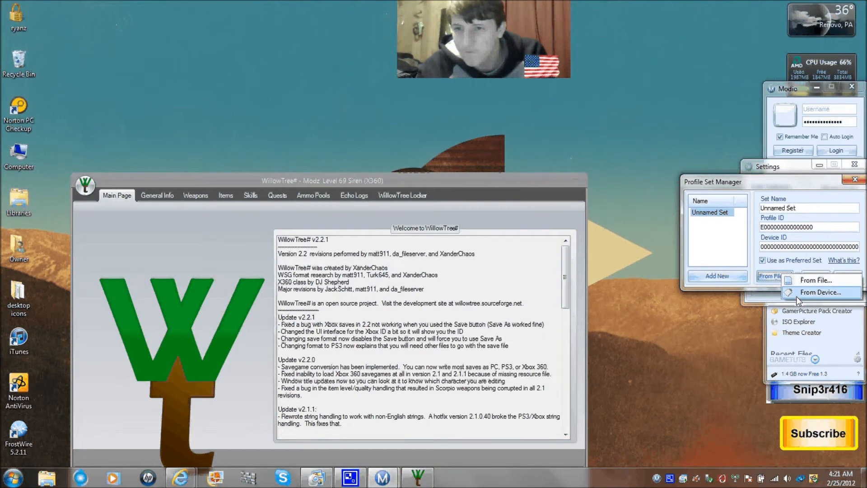
{"action": "left_click", "coordinate": [823, 292]}
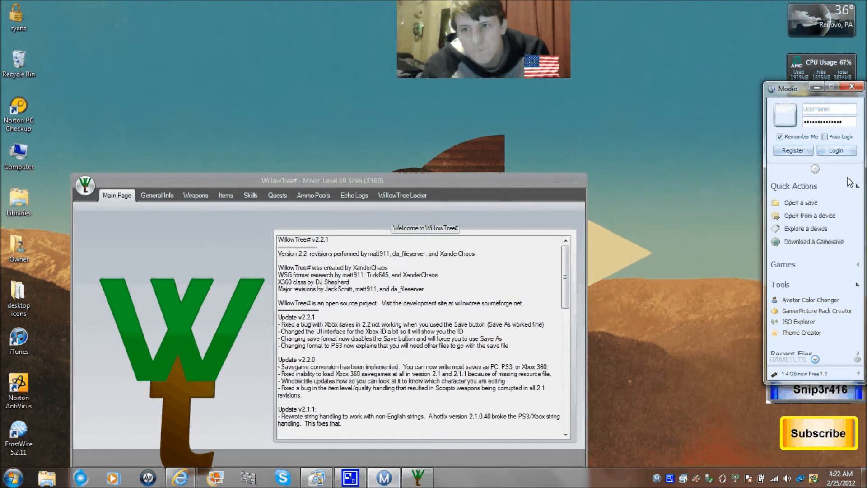
- Reload the Xbox drive and browse Content into the gamertag profile's folders
{"action": "left_click", "coordinate": [809, 215]}
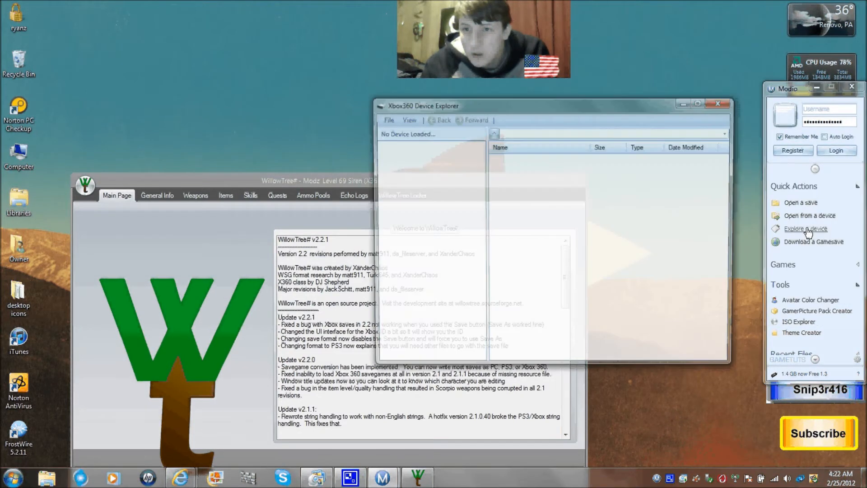
{"action": "left_click", "coordinate": [806, 228]}
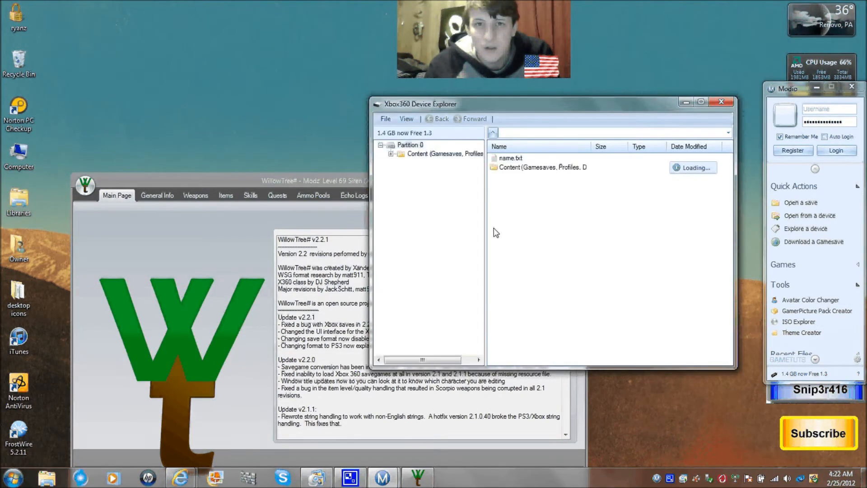
{"action": "double_click", "coordinate": [543, 167]}
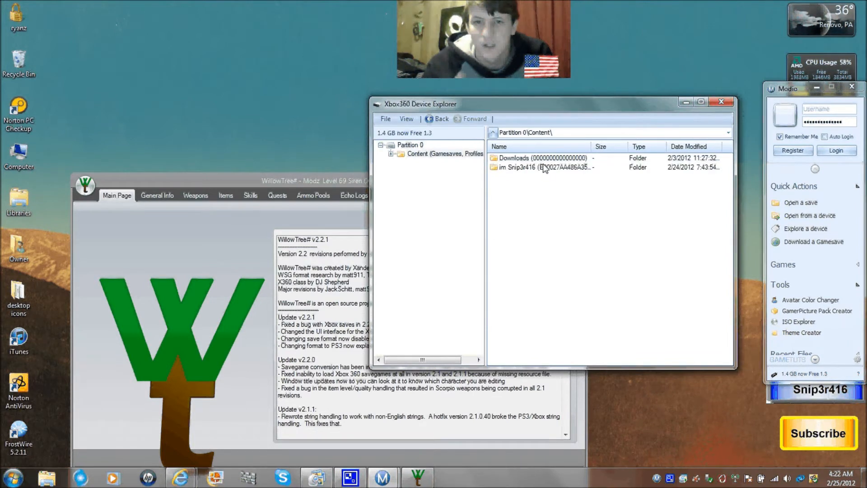
{"action": "double_click", "coordinate": [544, 168]}
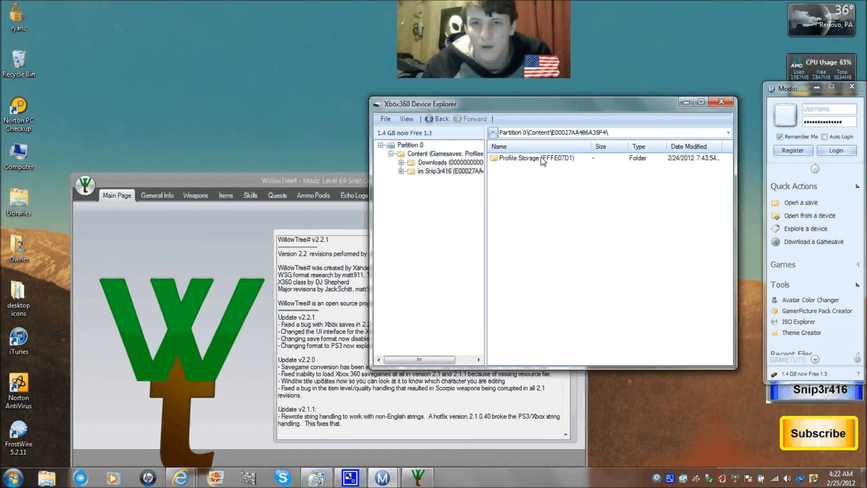
{"action": "double_click", "coordinate": [534, 158]}
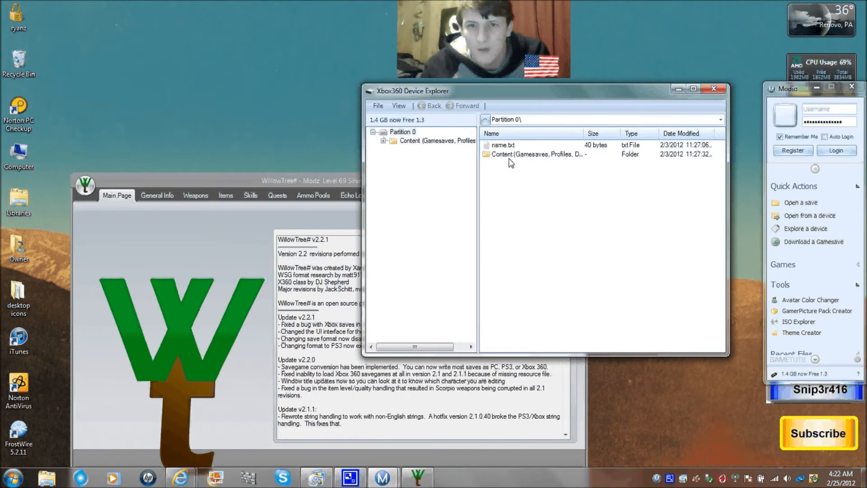
{"action": "double_click", "coordinate": [534, 153]}
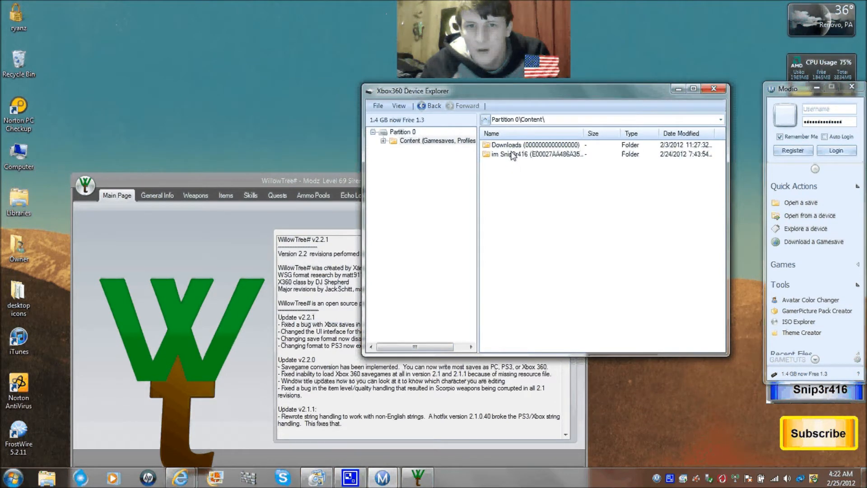
{"action": "double_click", "coordinate": [526, 153]}
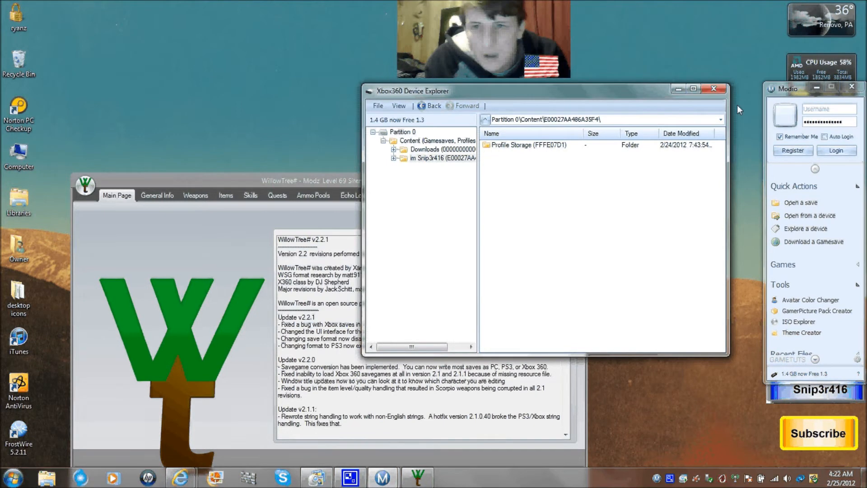
{"action": "left_click", "coordinate": [714, 89]}
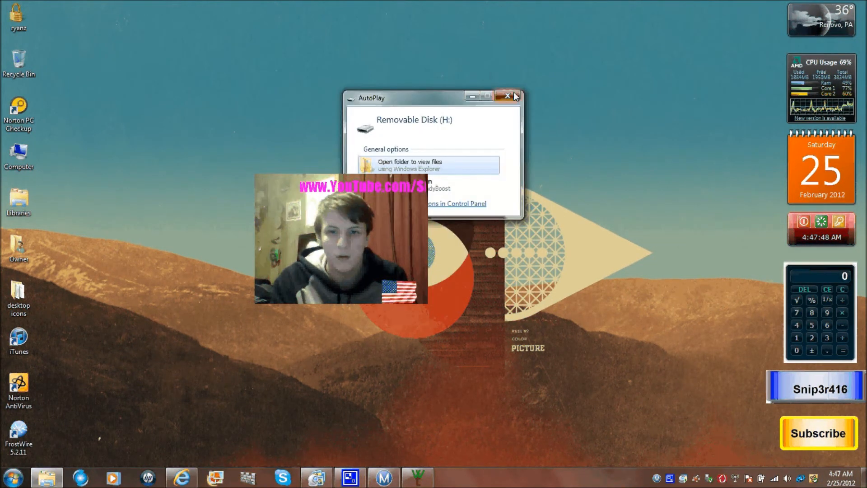
- Close the Removable Disk (H:) AutoPlay prompt
{"action": "left_click", "coordinate": [507, 95]}
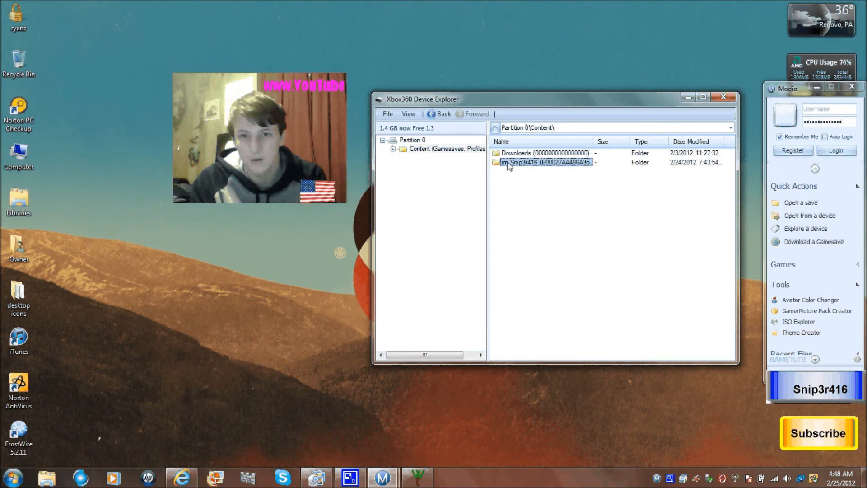
- Browse to the Borderlands game saves and load Save0001.sav into WillowTree#
{"action": "double_click", "coordinate": [546, 162]}
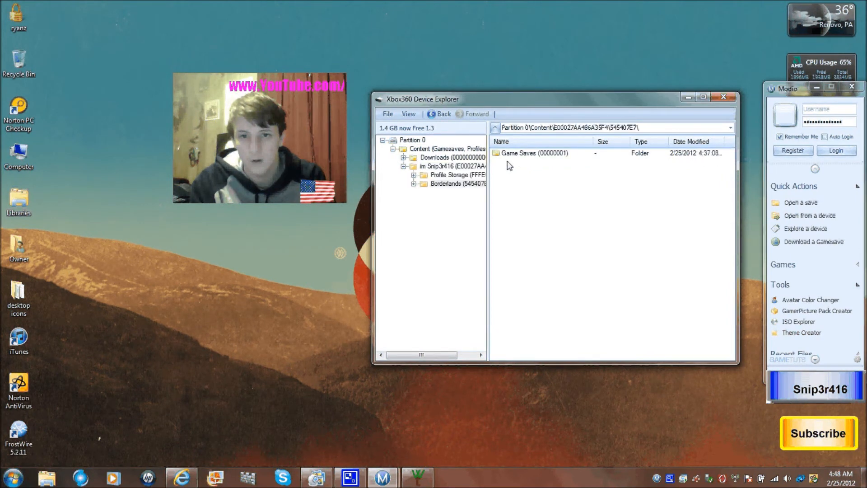
{"action": "double_click", "coordinate": [532, 153]}
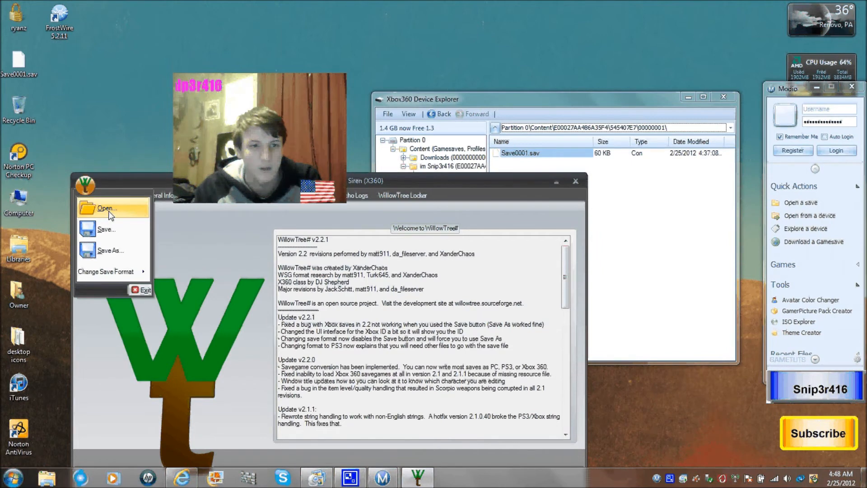
{"action": "left_click", "coordinate": [106, 208]}
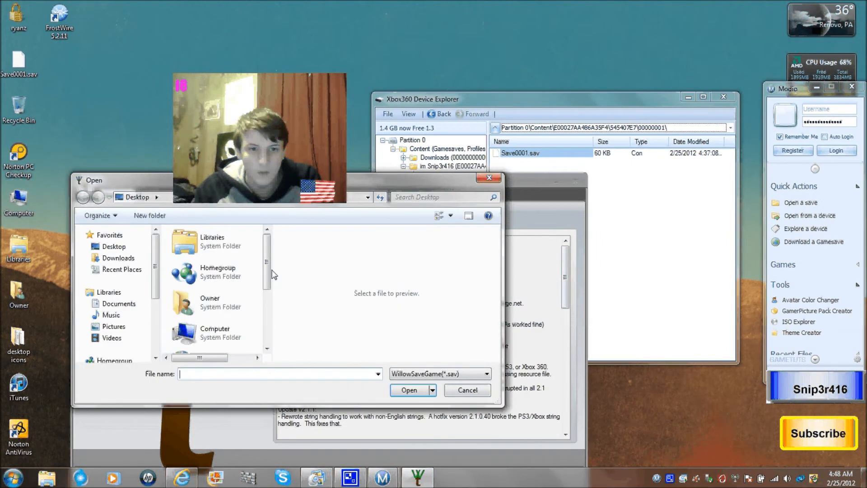
{"action": "scroll", "scroll_direction": "down", "scroll_amount": 3}
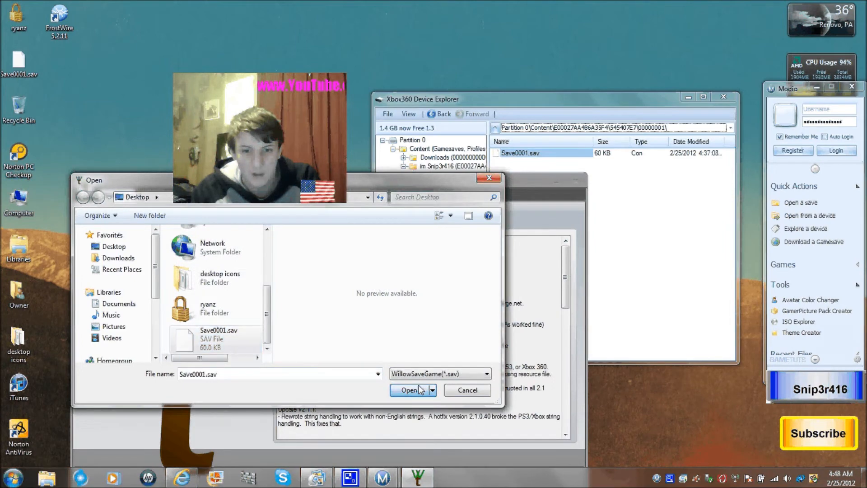
{"action": "left_click", "coordinate": [409, 389]}
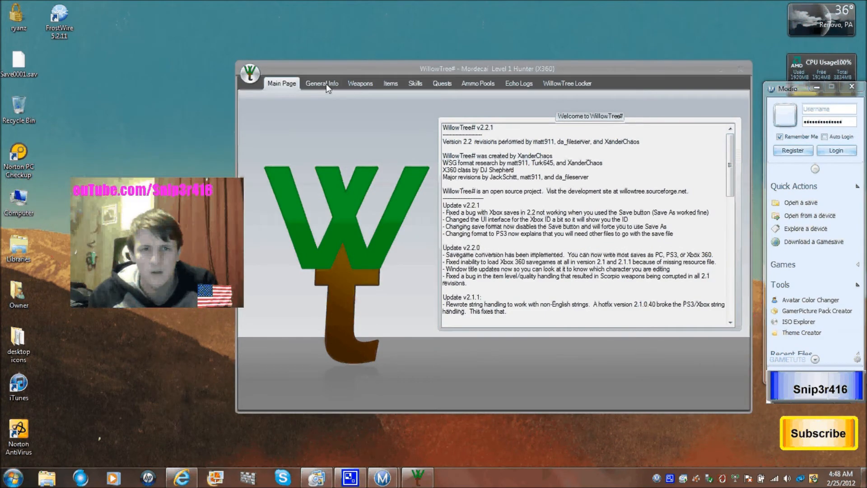
- On General Info, name the character Snip3r416 with level 69 and 49 skill points
{"action": "left_click", "coordinate": [320, 83]}
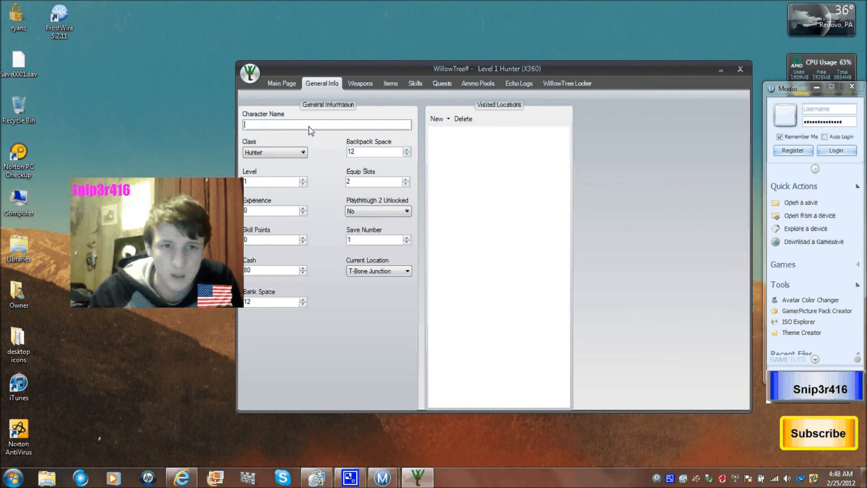
{"action": "type", "text": "Snip3r41"}
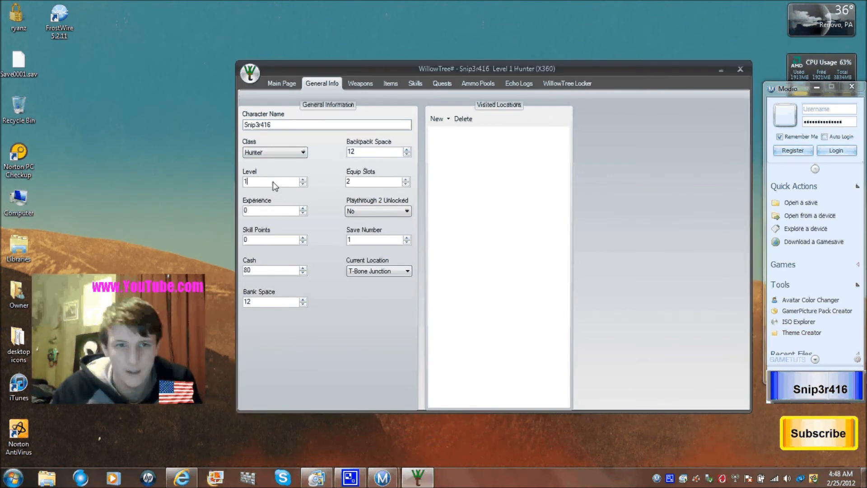
{"action": "type", "text": "69"}
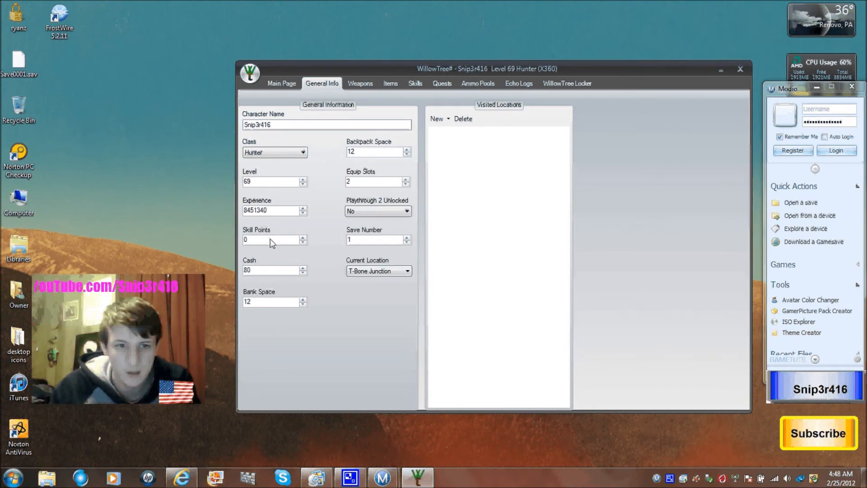
{"action": "type", "text": "4"}
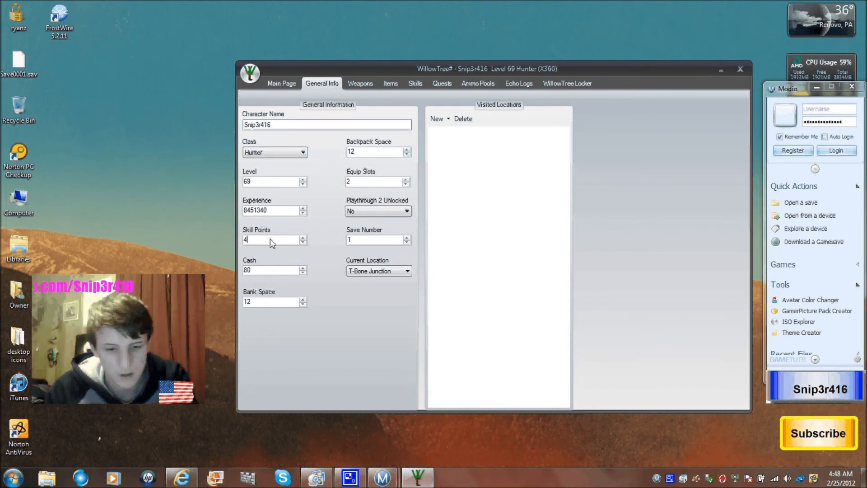
{"action": "type", "text": "9"}
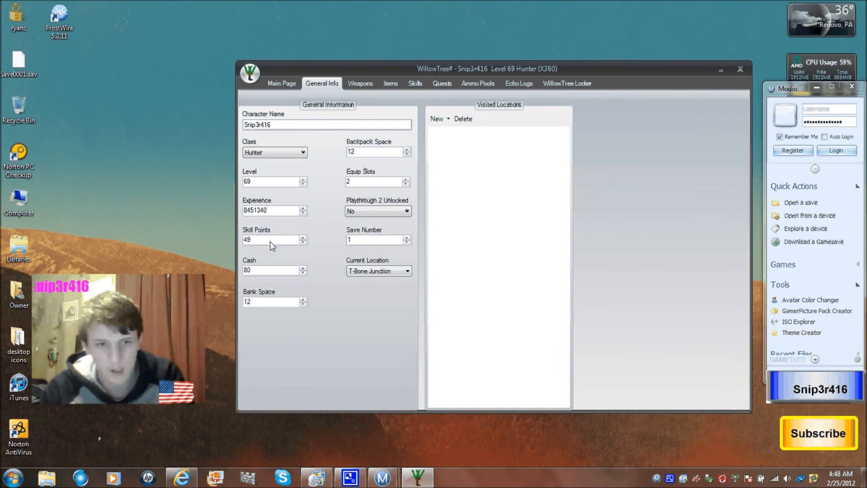
- Set cash to 99999999, raise bank space, and set backpack space to 600
{"action": "left_click", "coordinate": [271, 270]}
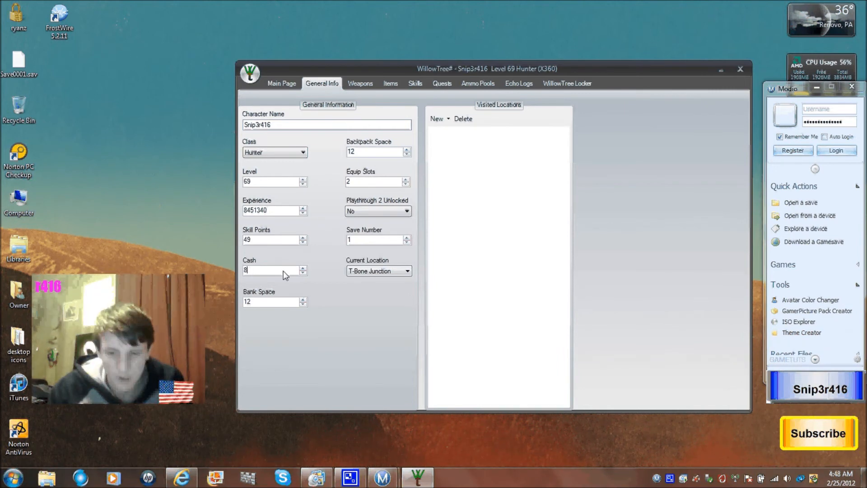
{"action": "type", "text": "9999"}
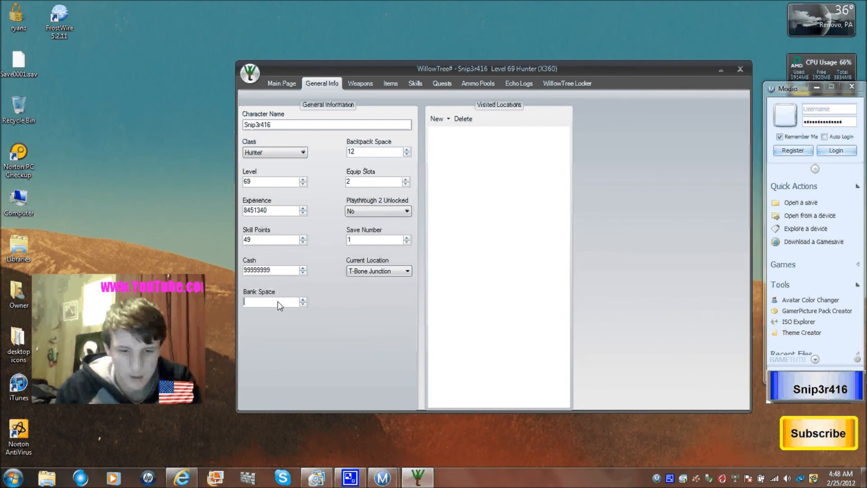
{"action": "type", "text": "999967"}
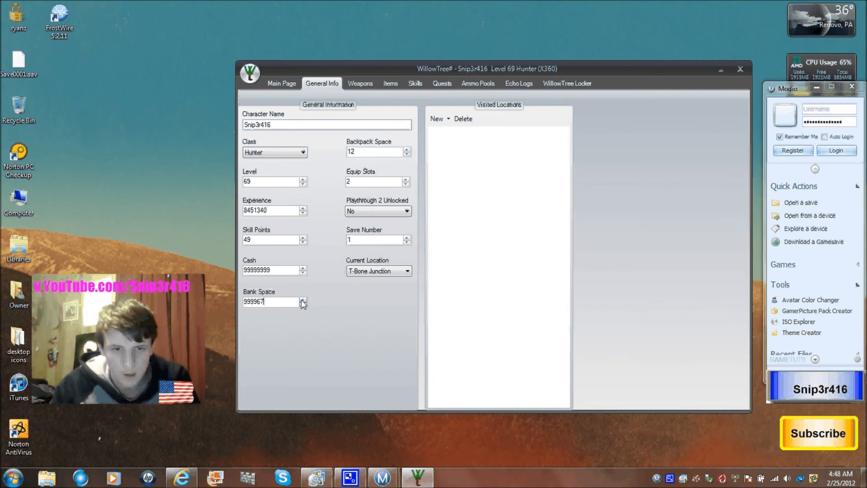
{"action": "left_click", "coordinate": [303, 299]}
{"action": "type", "text": "4"}
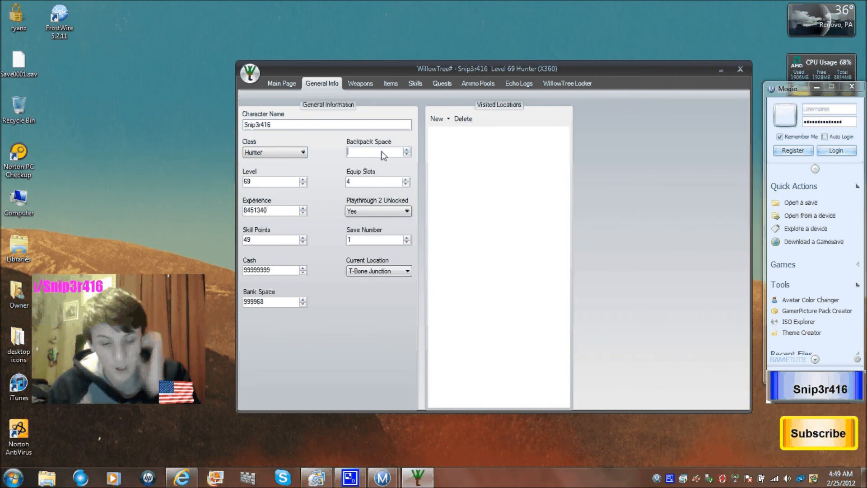
{"action": "type", "text": "60"}
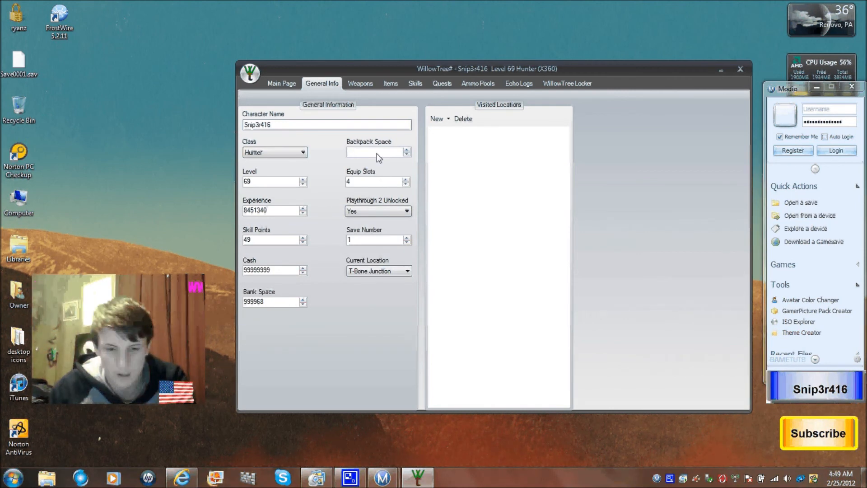
{"action": "type", "text": "600"}
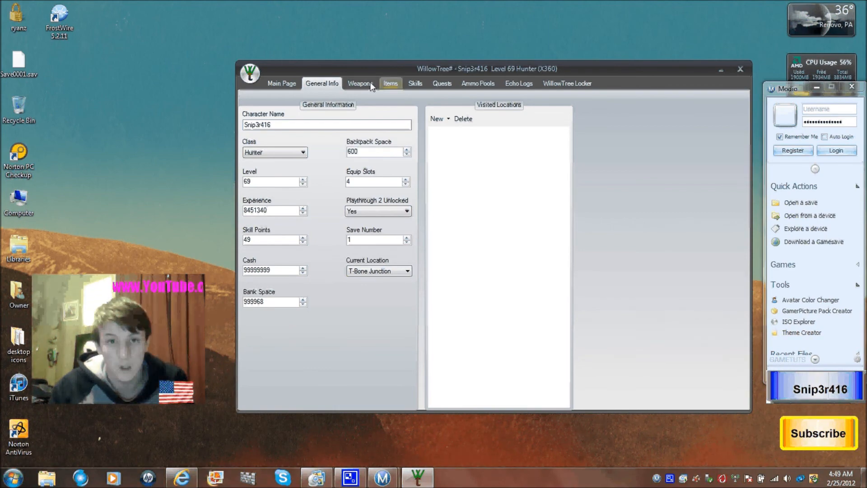
- Delete the Old Sniper from the Hunter's weapon backpack and dismiss the resulting message
{"action": "left_click", "coordinate": [360, 83]}
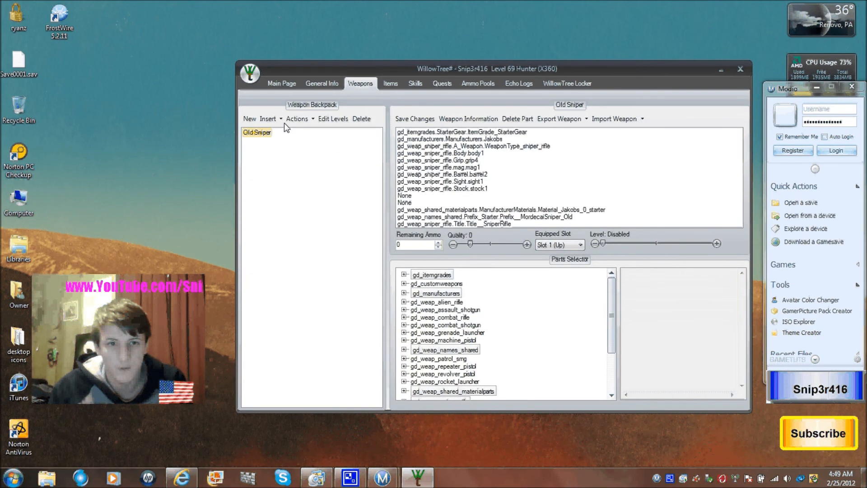
{"action": "left_click", "coordinate": [362, 118]}
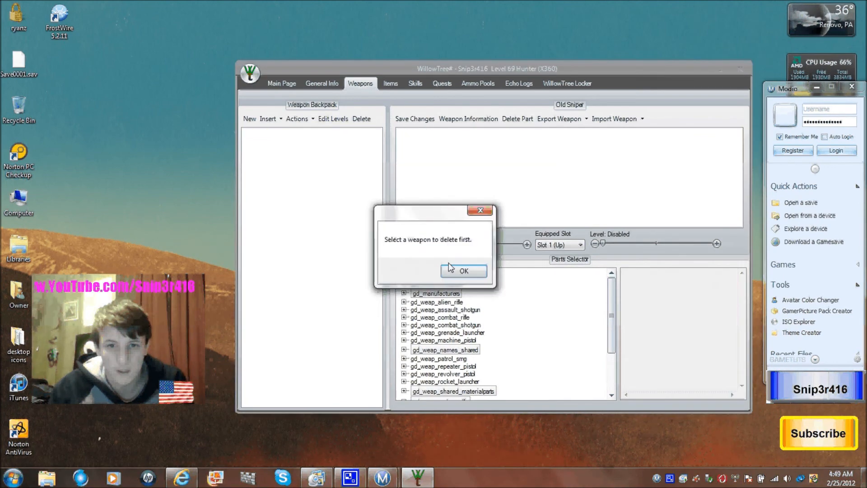
{"action": "left_click", "coordinate": [464, 271]}
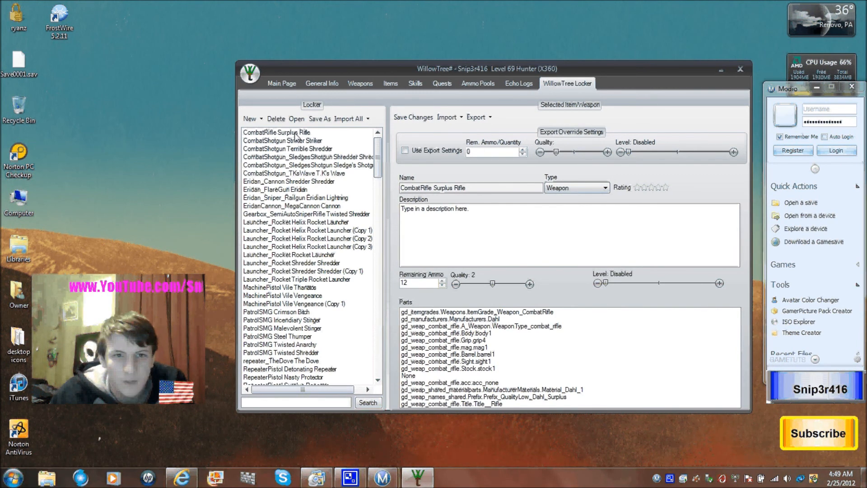
- Export the Surplus Rifle to the backpack, then view the Striker and Terrible Shredder shotguns
{"action": "left_click", "coordinate": [477, 117]}
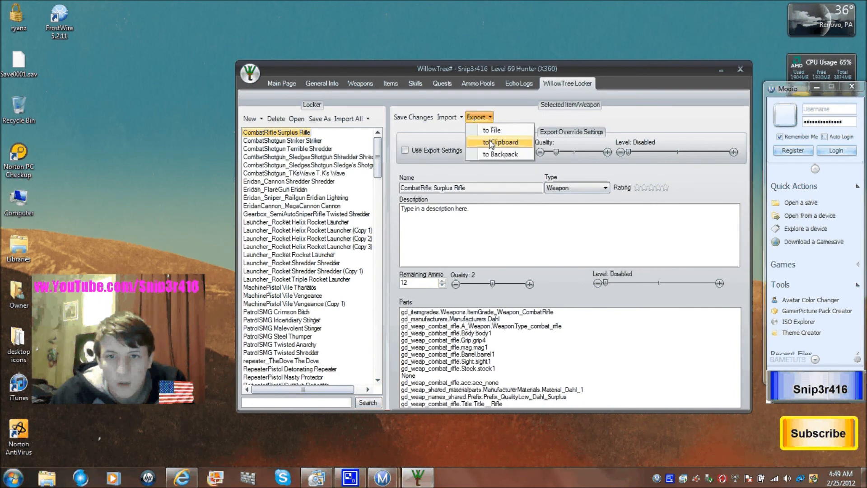
{"action": "left_click", "coordinate": [498, 142]}
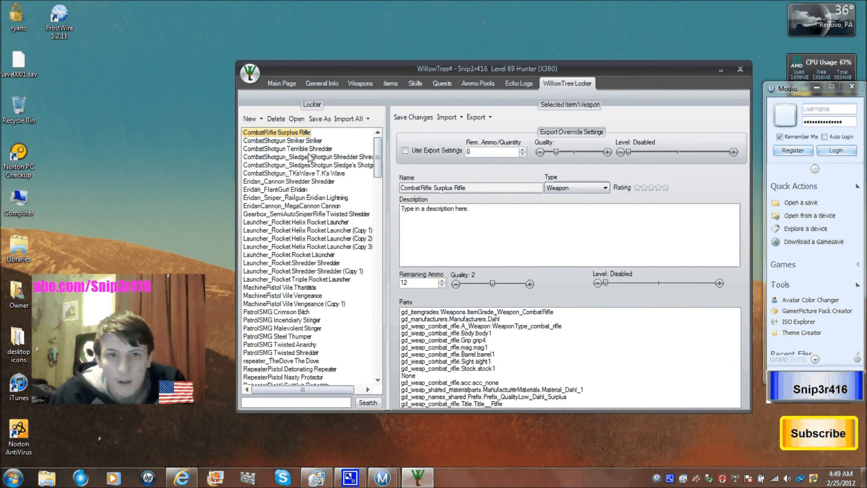
{"action": "left_click", "coordinate": [476, 117]}
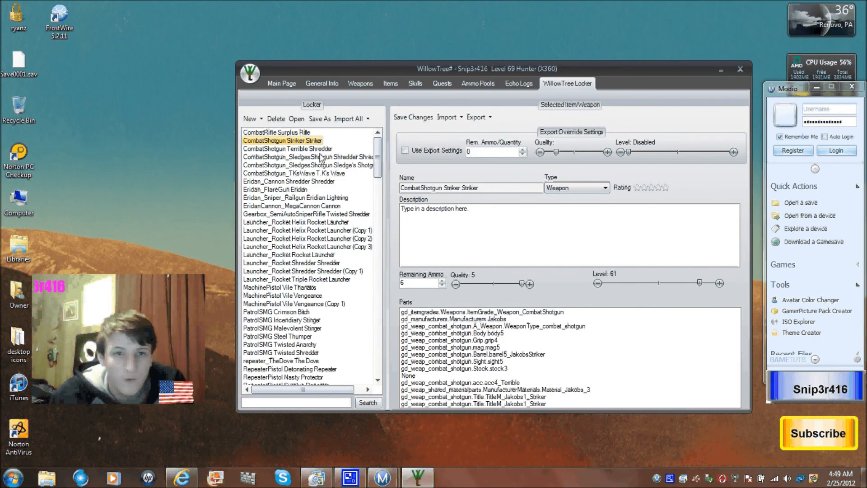
{"action": "left_click", "coordinate": [288, 148]}
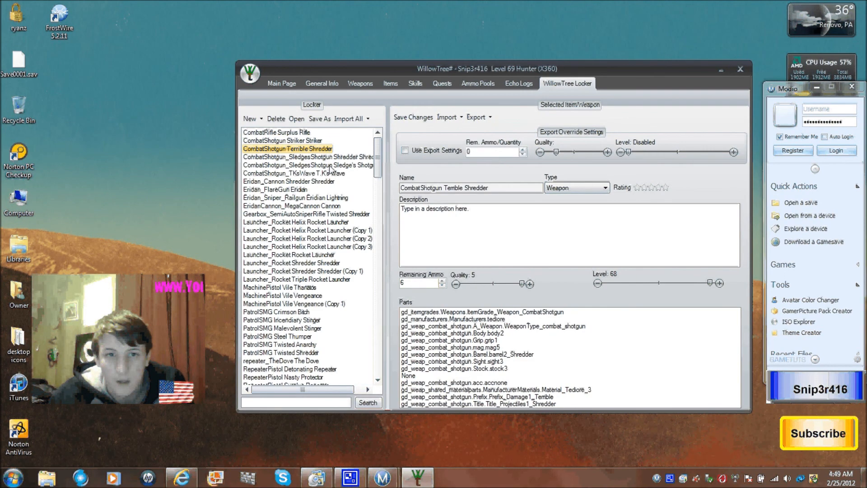
- View Sledge's Shotgun, T.K's Wave, the Eridian flare gun and the Eridian MegaCannon
{"action": "left_click", "coordinate": [477, 117]}
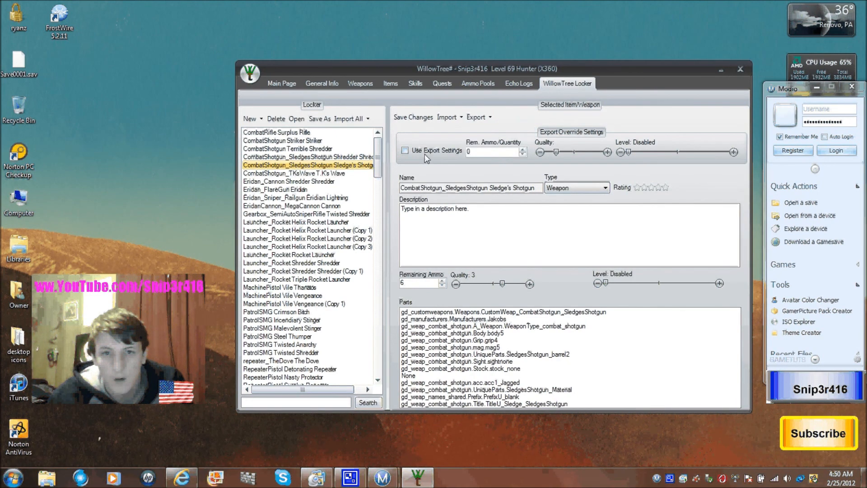
{"action": "left_click", "coordinate": [294, 173]}
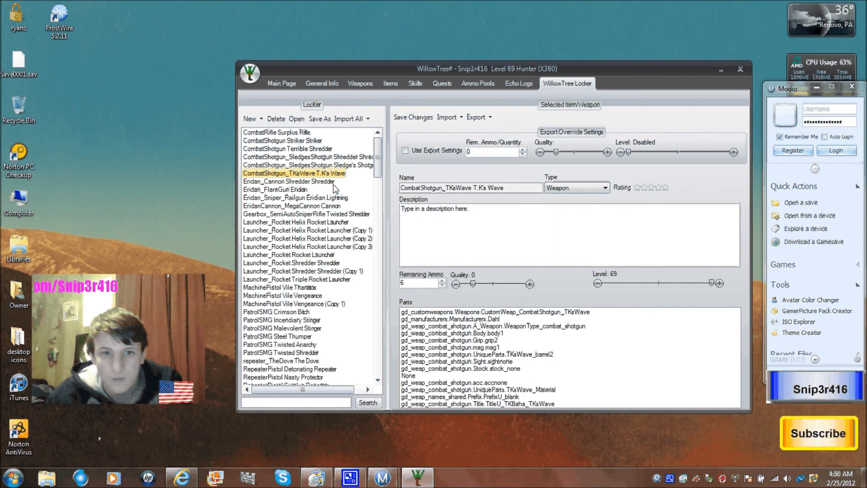
{"action": "left_click", "coordinate": [477, 117]}
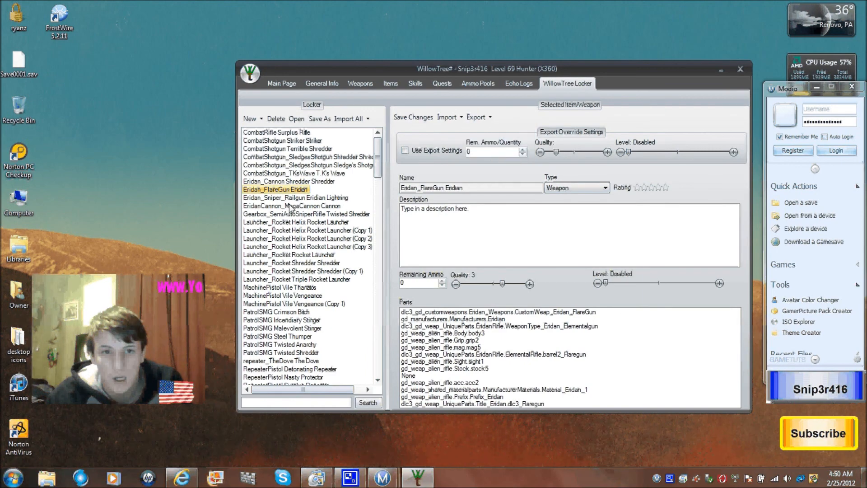
{"action": "left_click", "coordinate": [292, 205]}
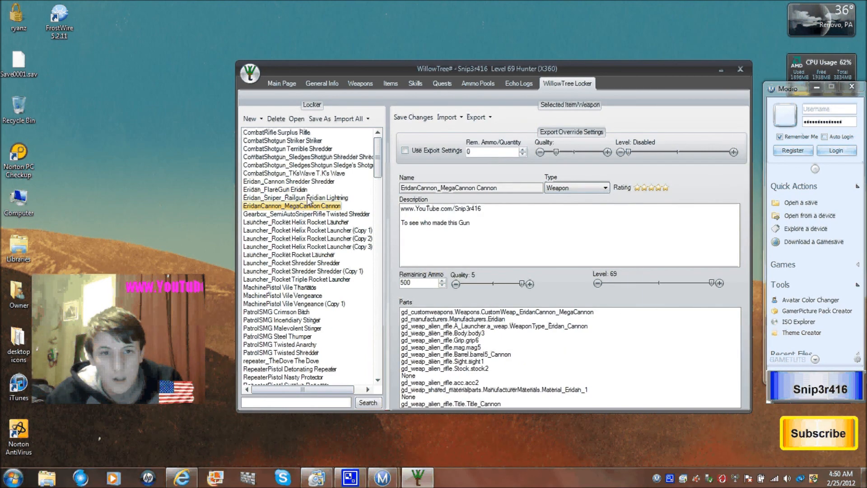